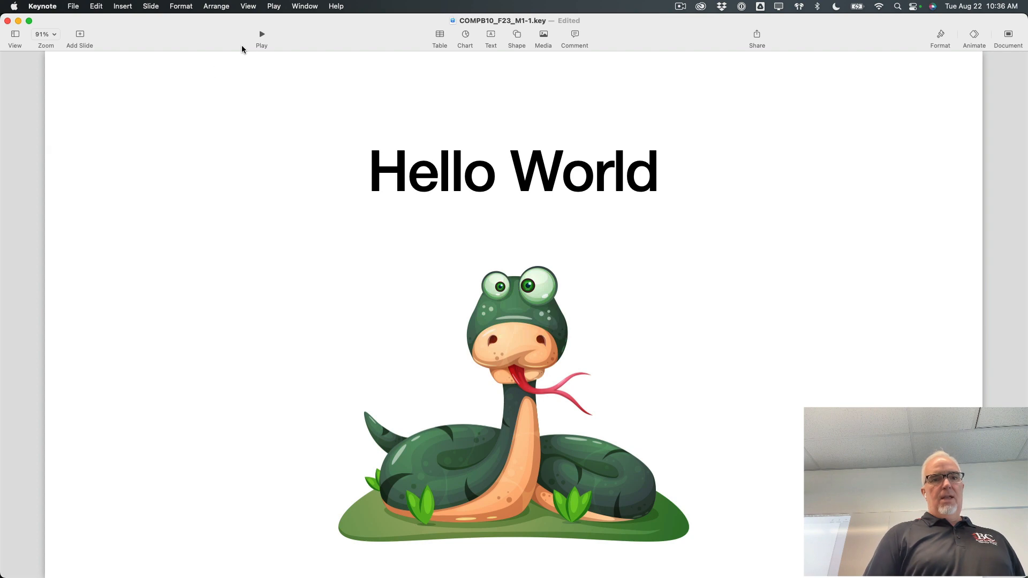
# Step: Open the one-line Hello World a1.py in PyCharm's pythonProject1 project
pyautogui.write('Submitting a File in Canvas')
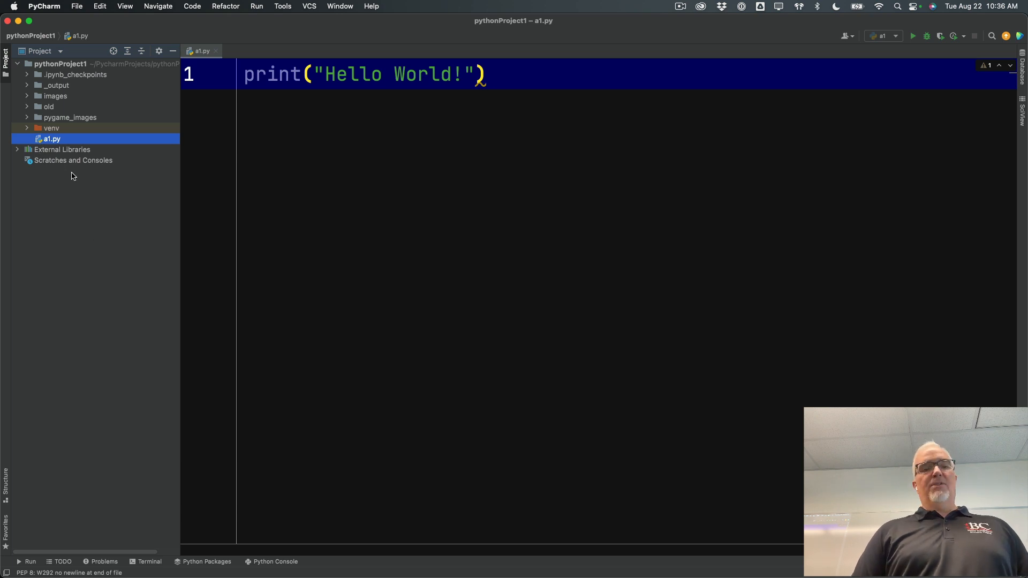
# Step: Reveal a1.py in Finder and copy it to the Desktop, replacing the older copy
pyautogui.rightClick(51, 138)
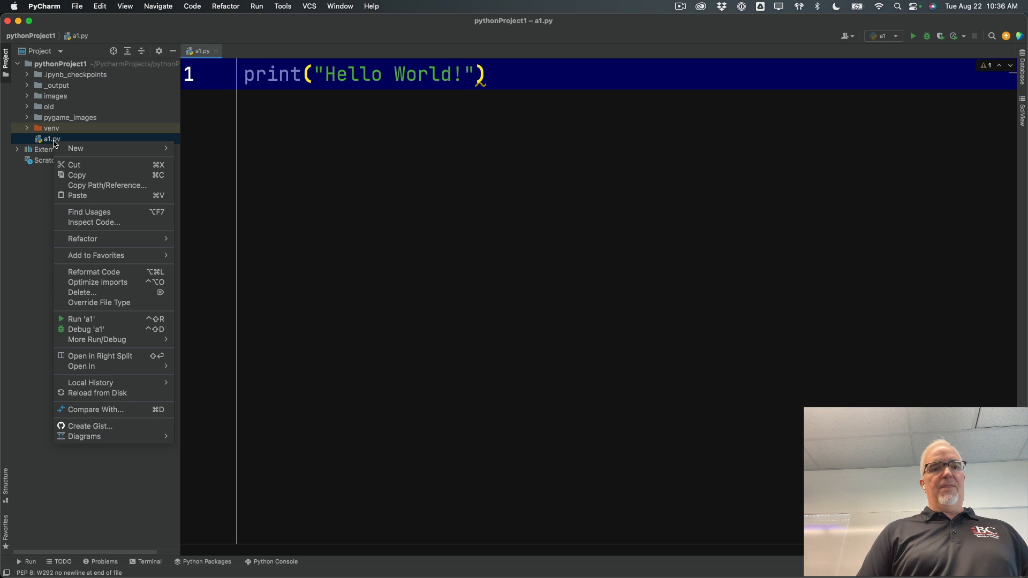
pyautogui.moveTo(107, 188)
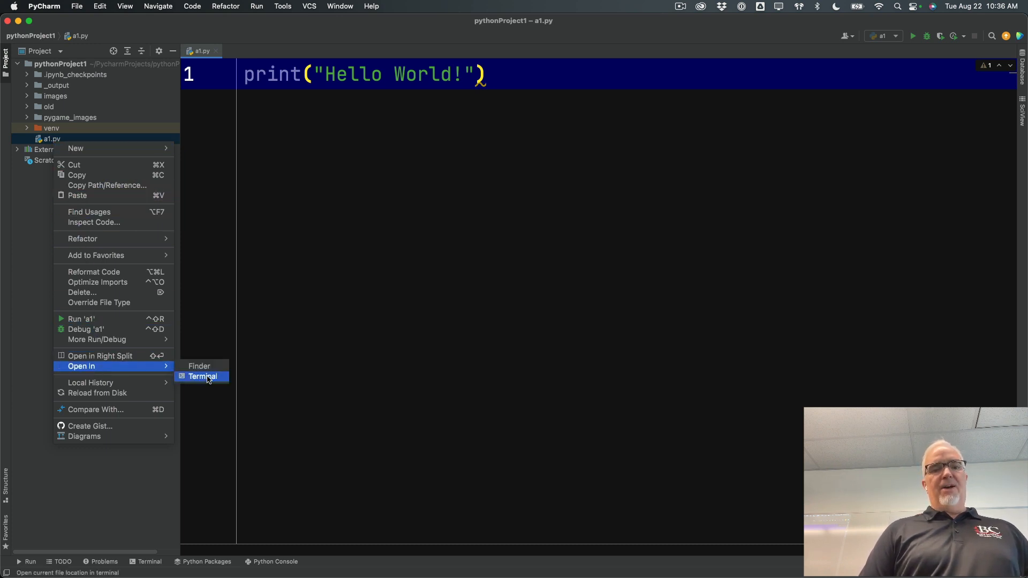
pyautogui.moveTo(198, 365)
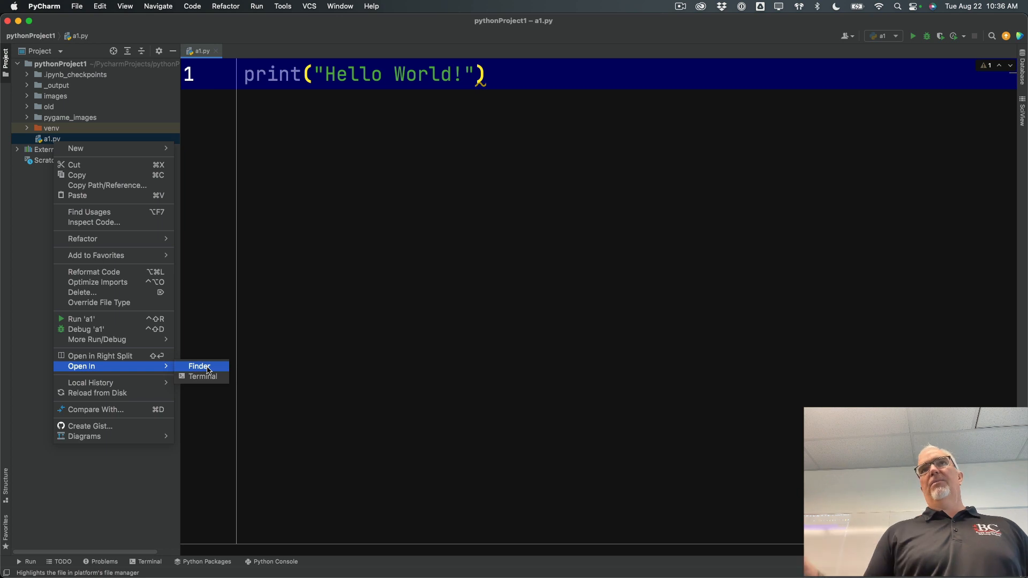
pyautogui.click(199, 366)
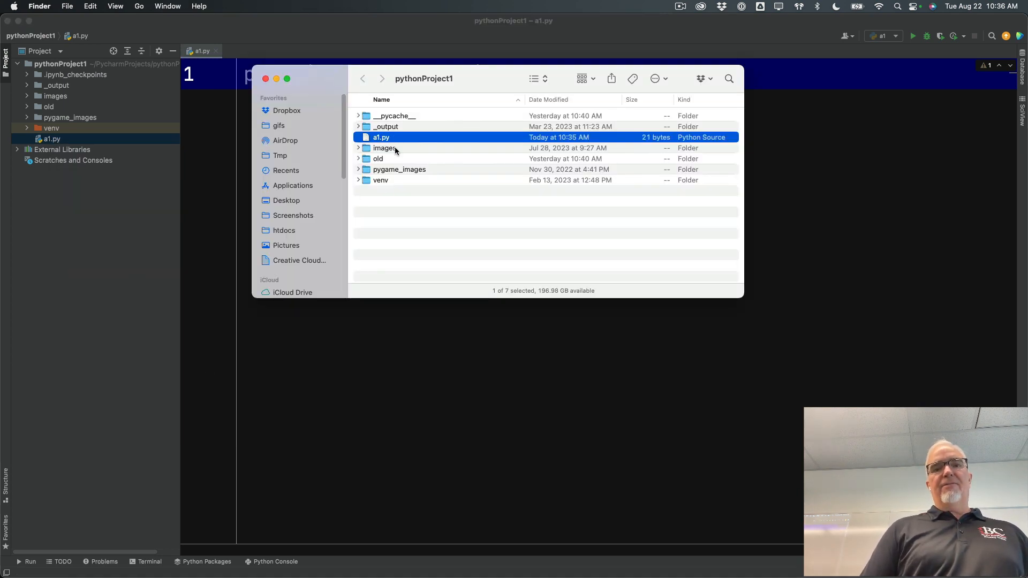
pyautogui.moveTo(392, 261)
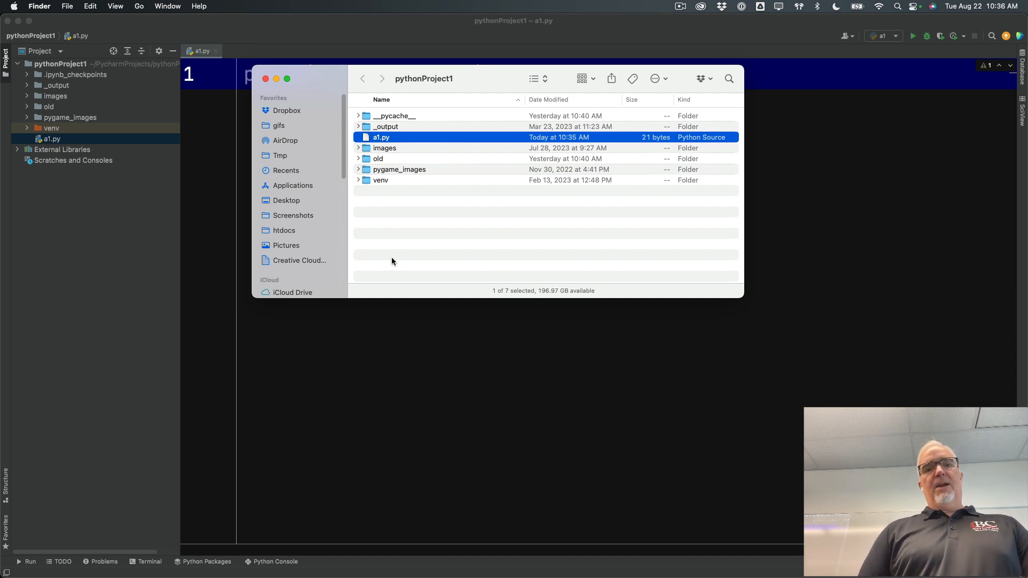
pyautogui.moveTo(298, 198)
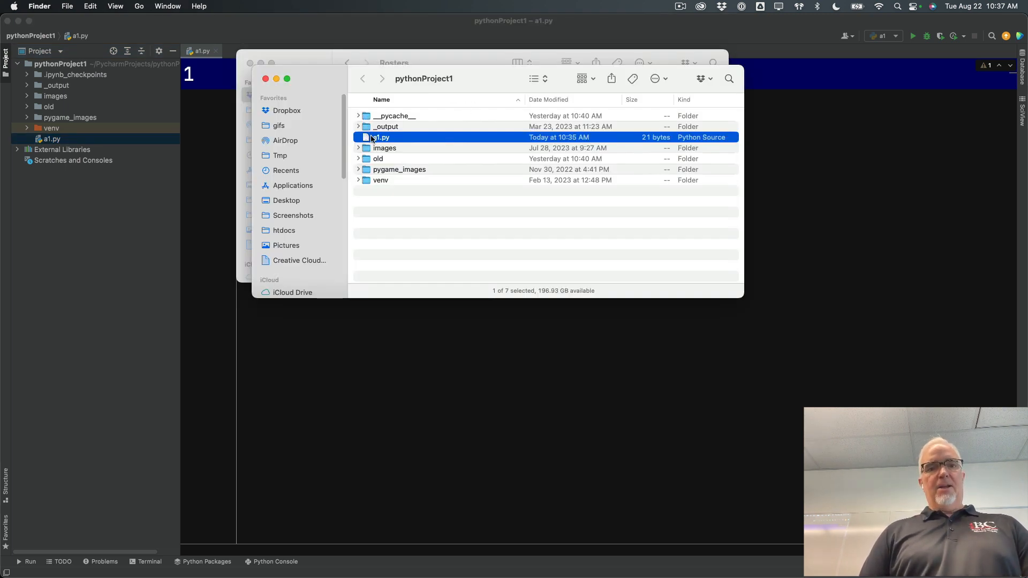
pyautogui.click(286, 199)
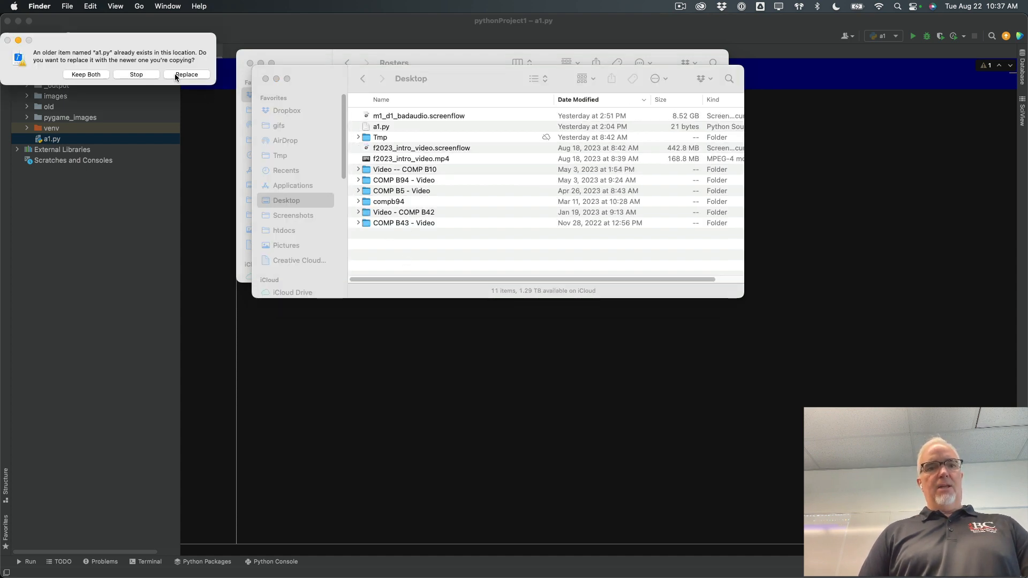
pyautogui.click(186, 74)
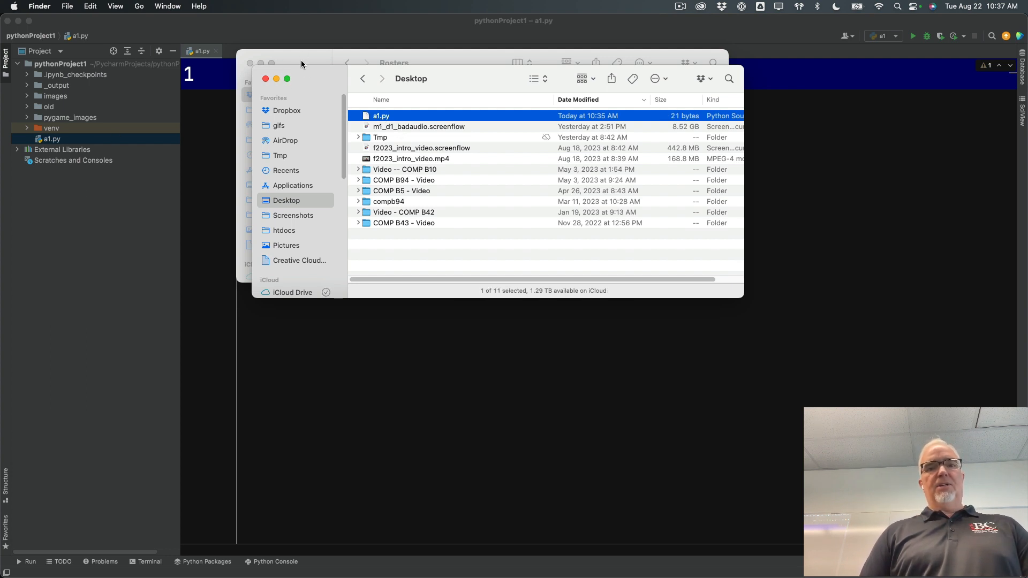
pyautogui.click(266, 79)
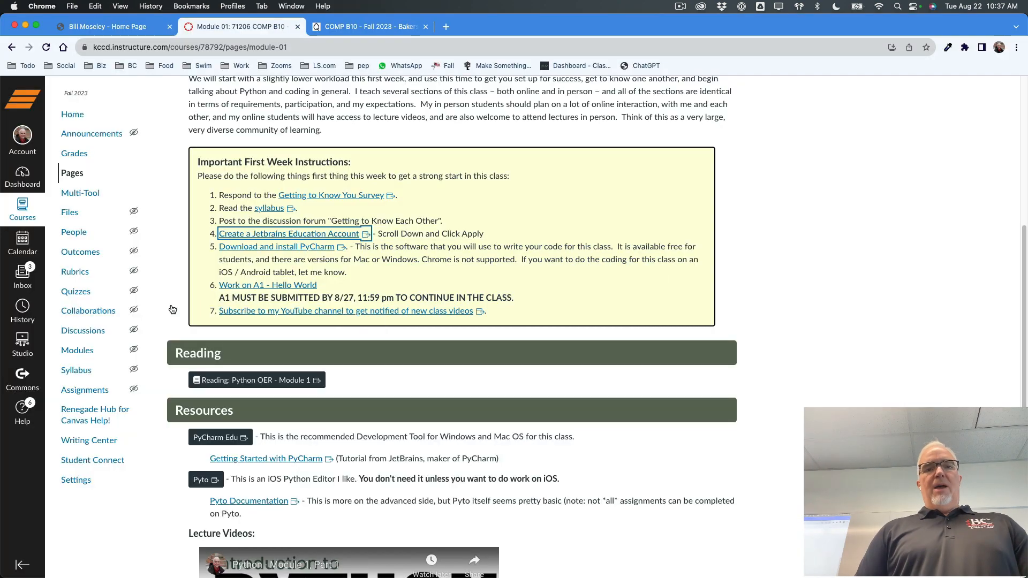
# Step: Open A1: Hello World from the Module 01 page and switch to Student View
pyautogui.scroll(-3)
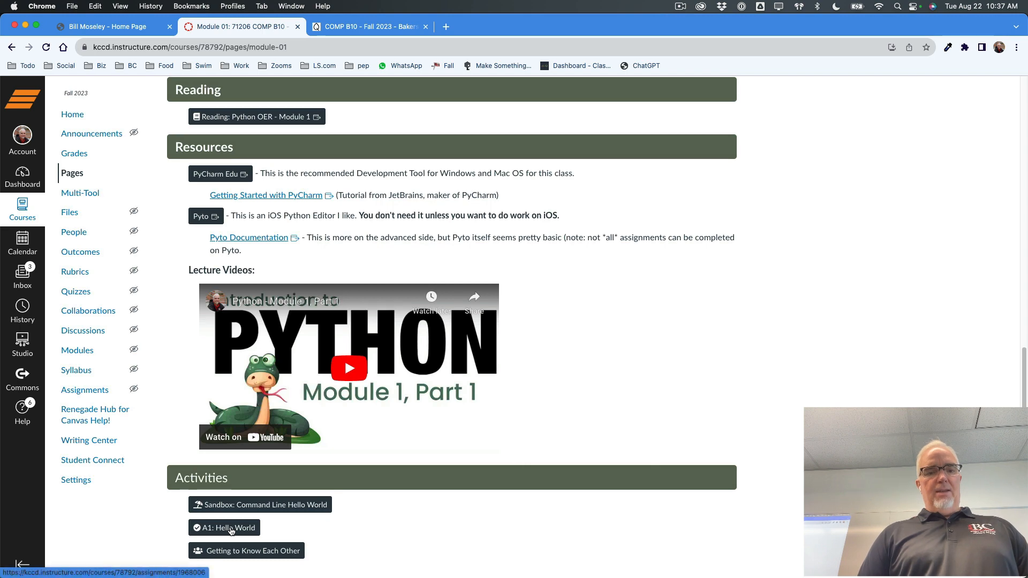
pyautogui.click(228, 528)
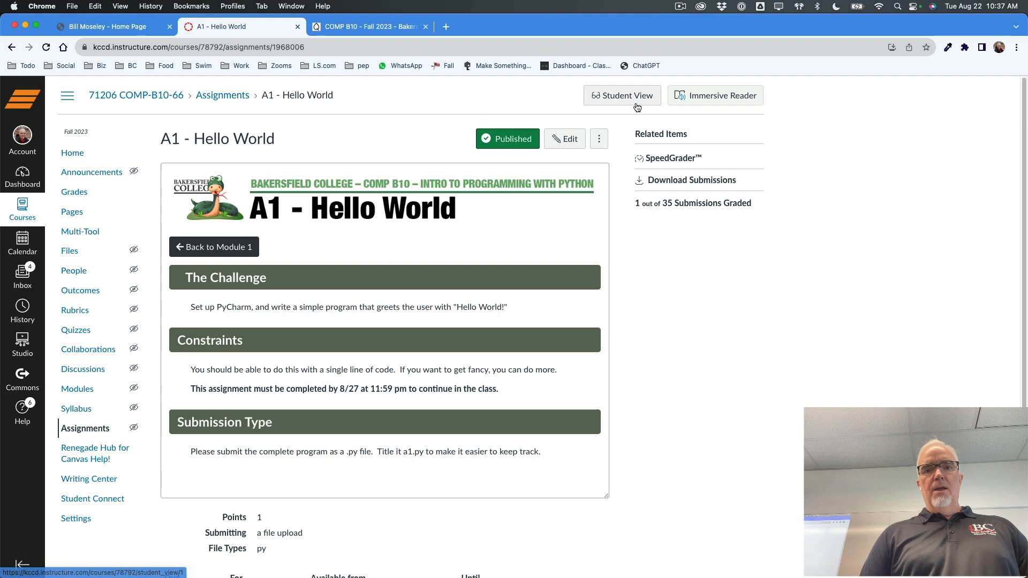
pyautogui.click(621, 95)
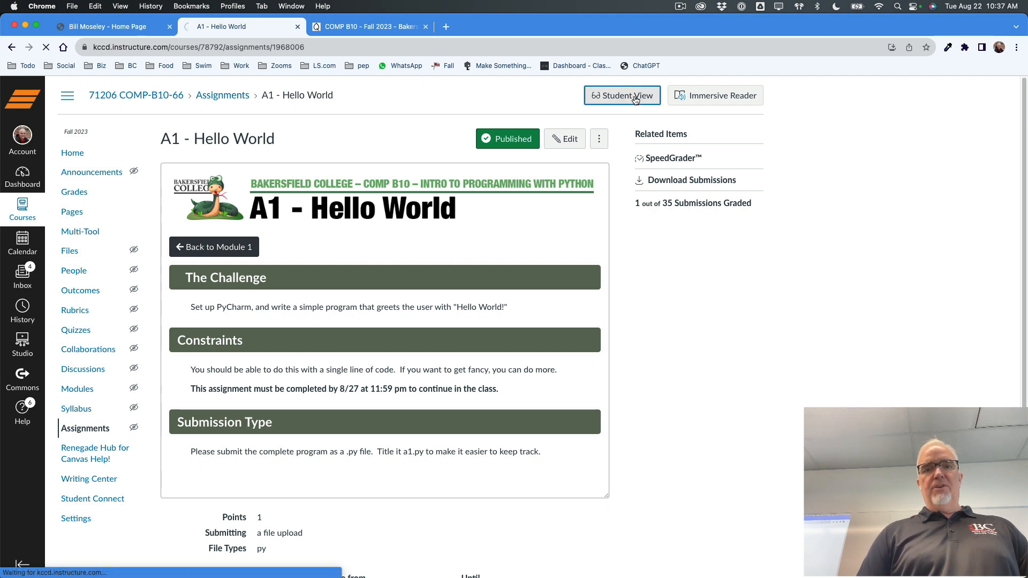
pyautogui.click(621, 95)
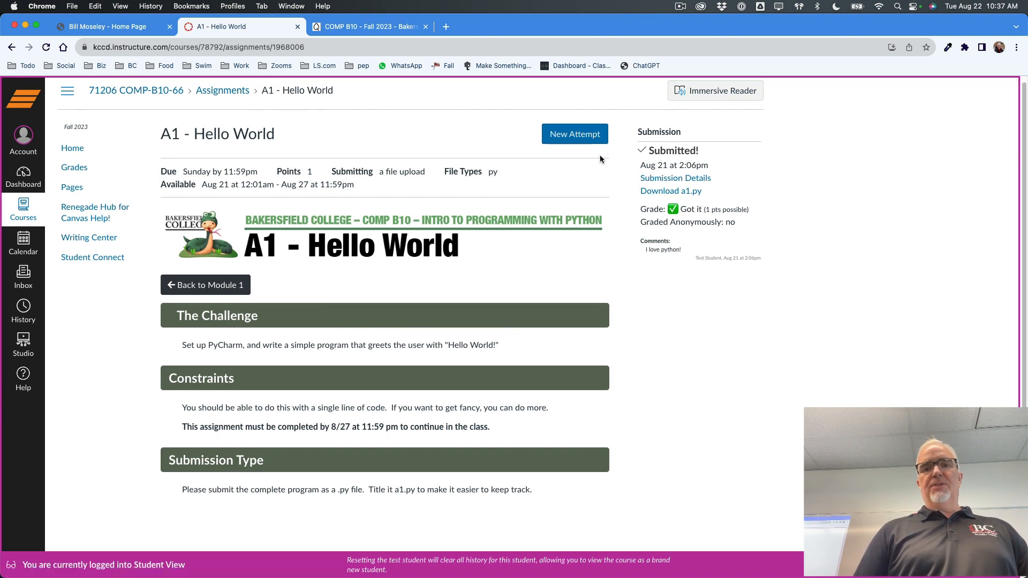
pyautogui.moveTo(575, 133)
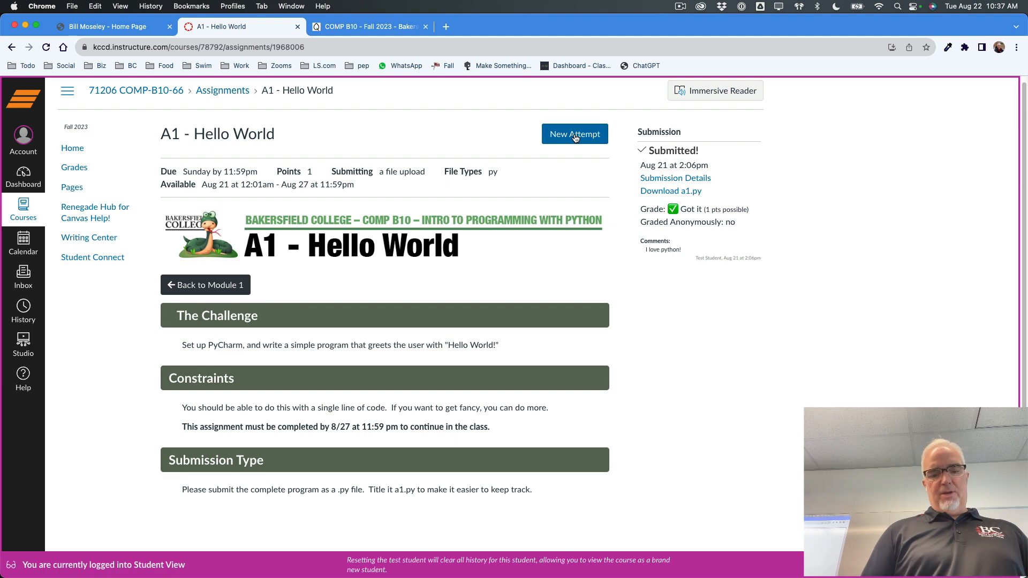
# Step: Start a new attempt and attach a1.py from the Desktop
pyautogui.click(574, 134)
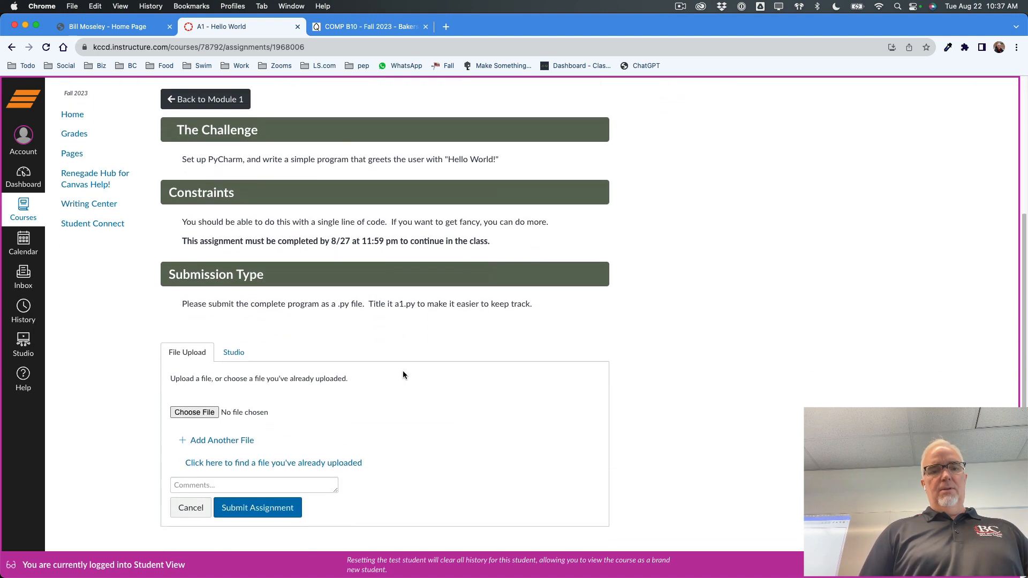
pyautogui.click(194, 411)
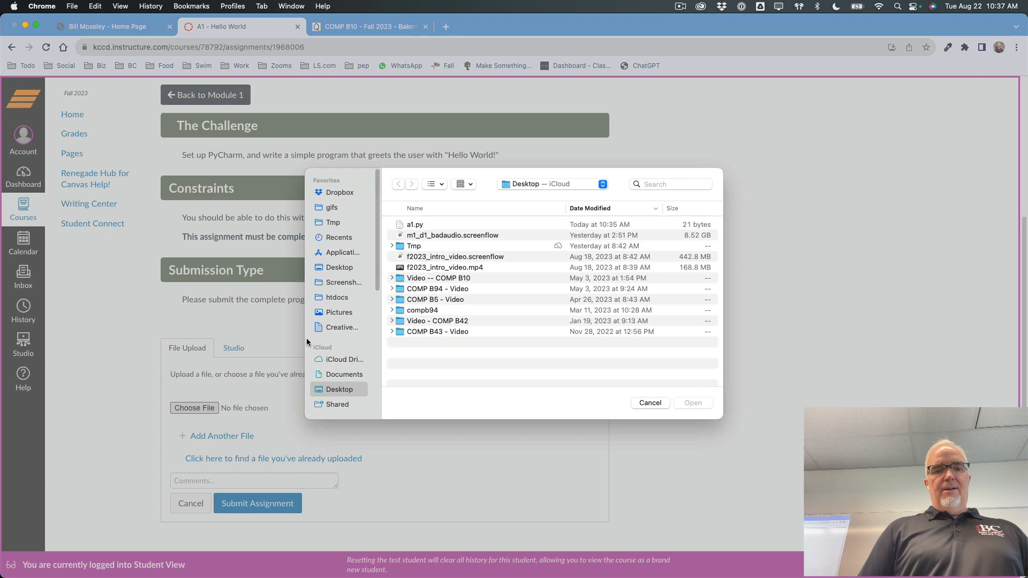
pyautogui.click(414, 226)
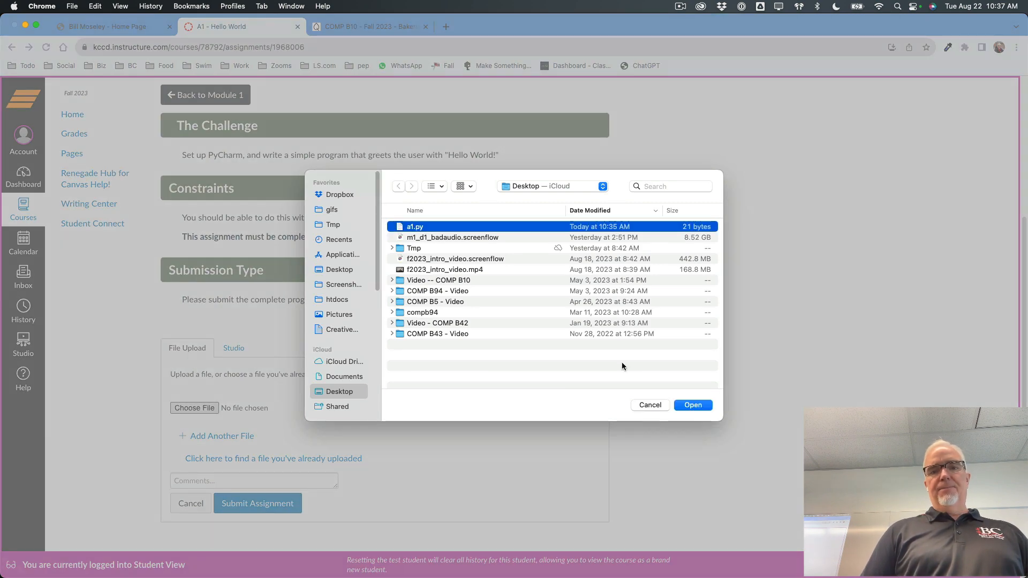
pyautogui.click(692, 405)
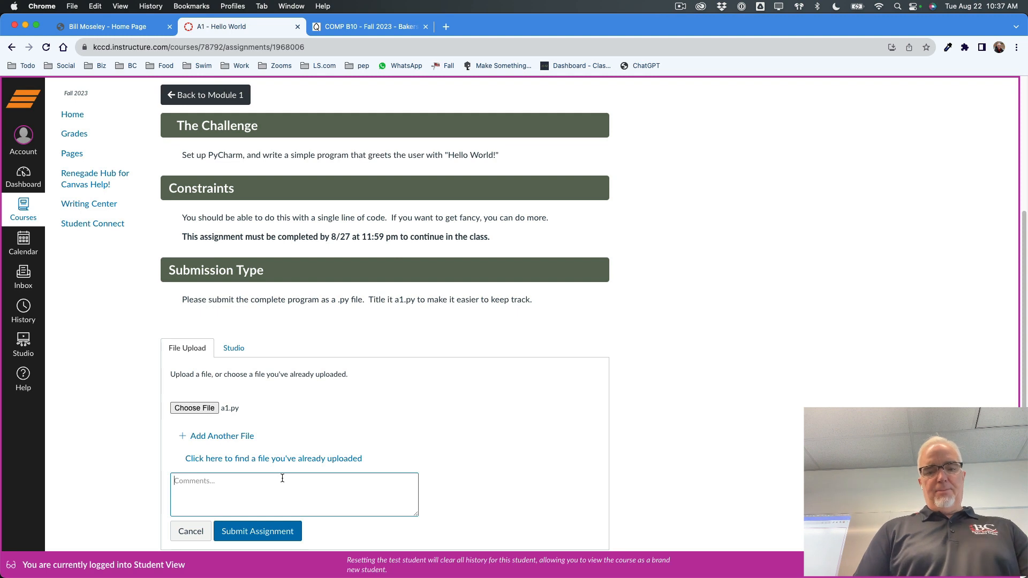
# Step: Add the comment 'I hope this works!', submit the assignment, and leave Student View
pyautogui.write('I hope')
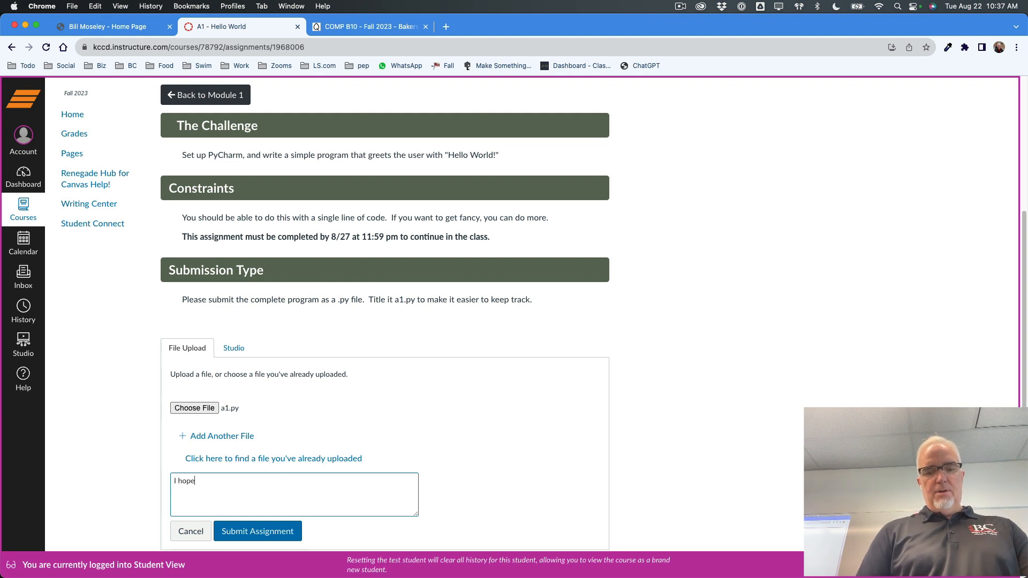
pyautogui.write('this works!')
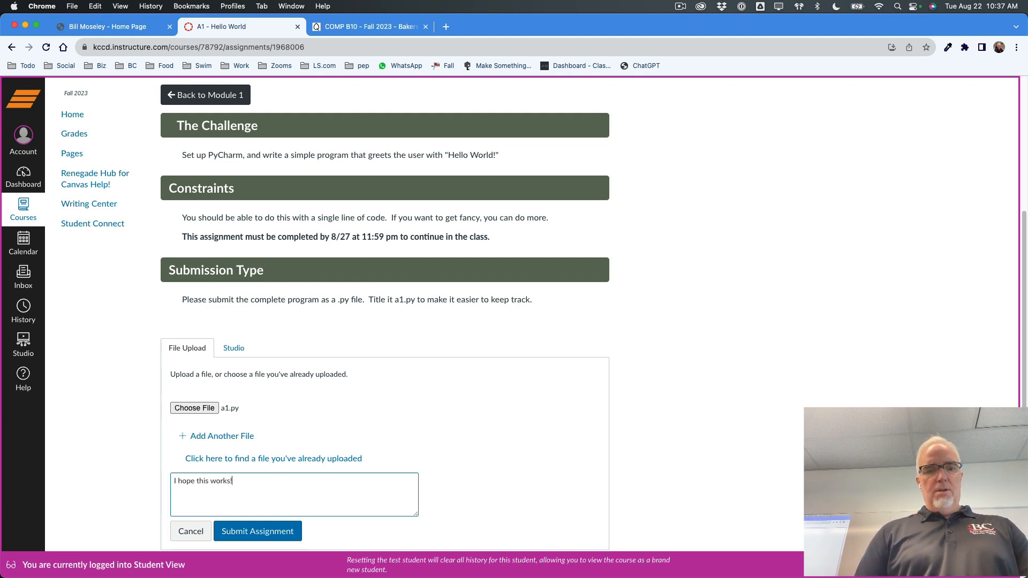
pyautogui.click(257, 531)
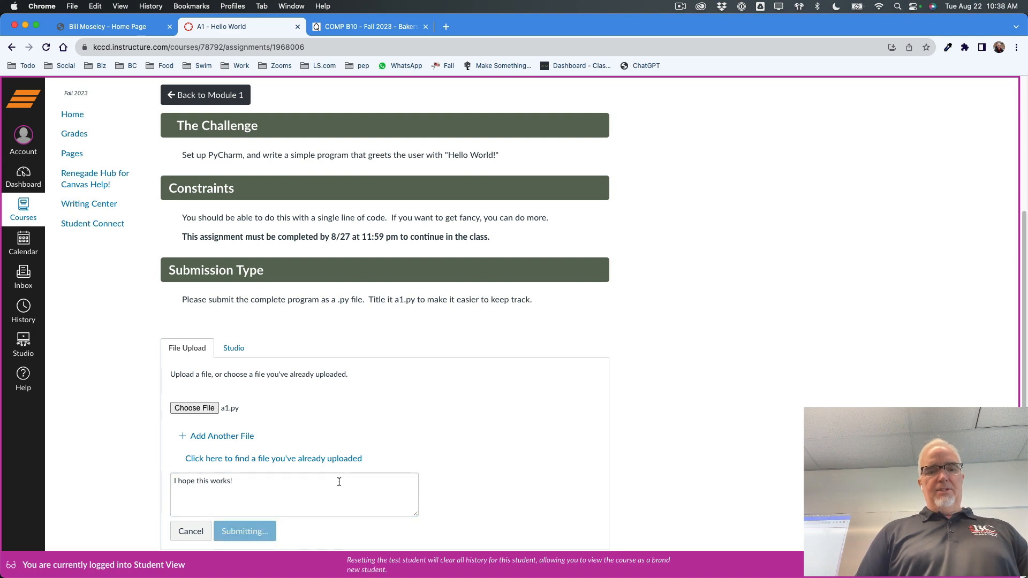
pyautogui.click(244, 531)
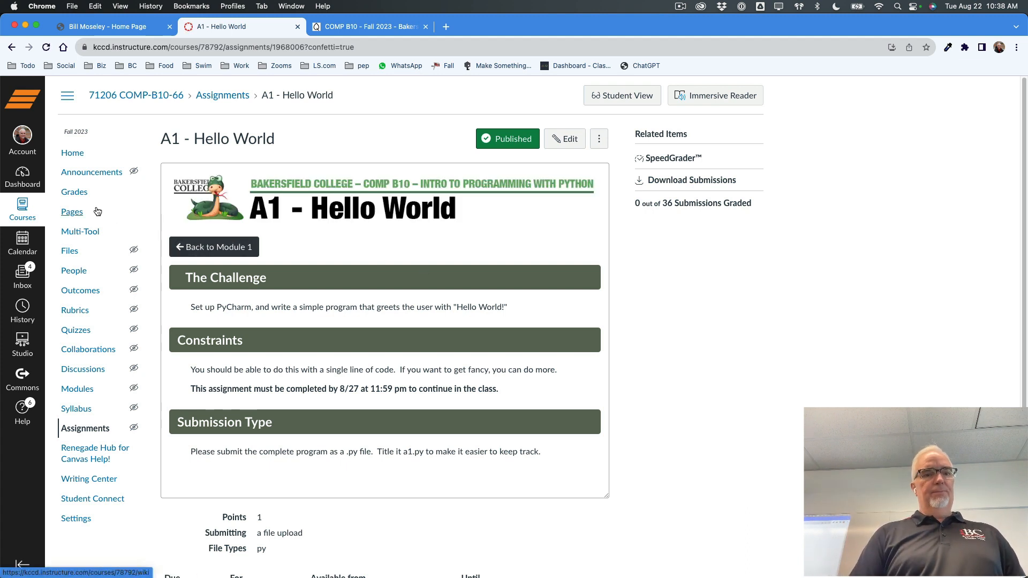
# Step: Open the gradebook and view the test student's A1 submission marked 'Got it'
pyautogui.click(74, 192)
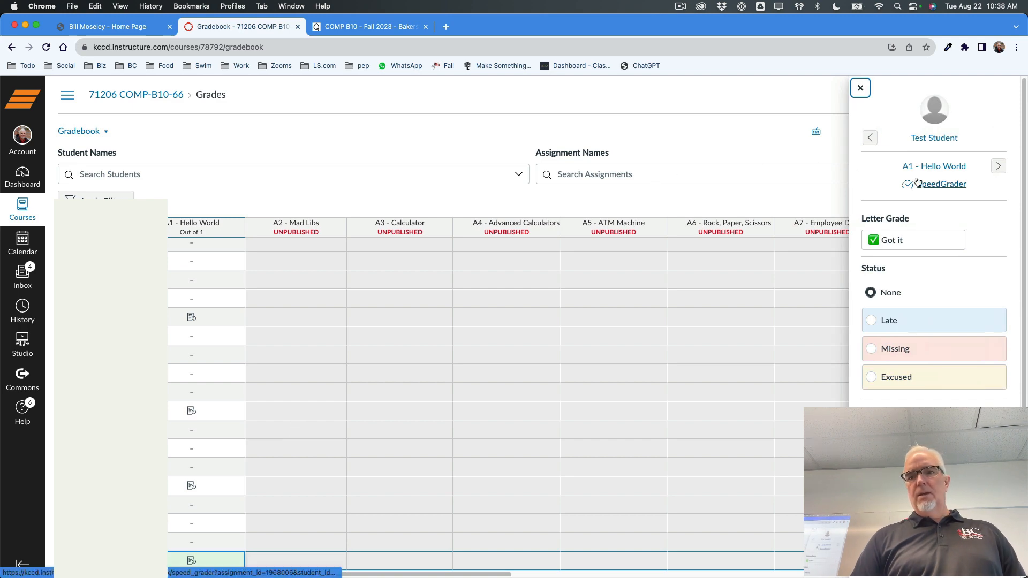
pyautogui.click(939, 184)
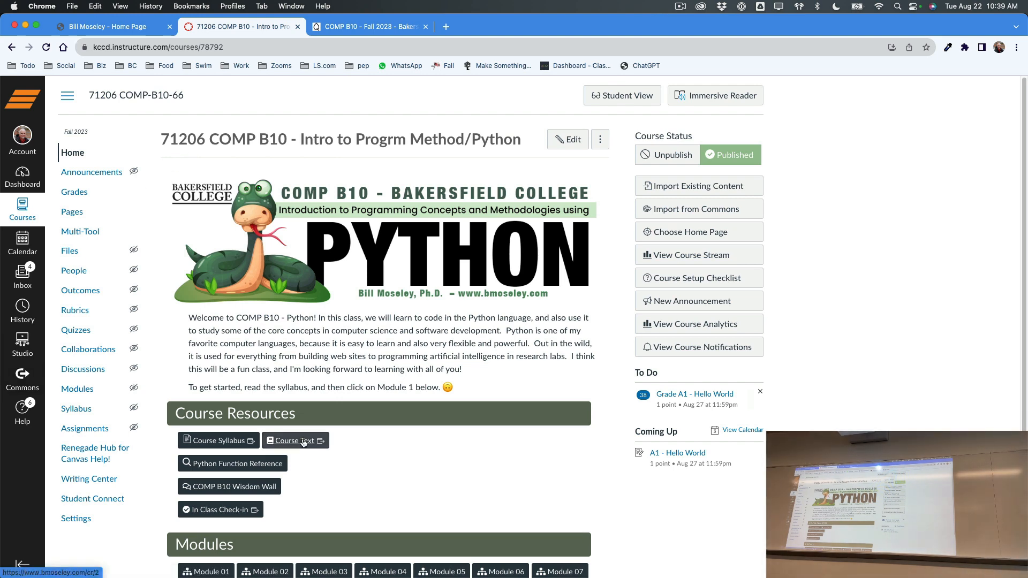
# Step: Advance the Keynote deck to the 'Let's Take Roll, and A.M.A.' slide
pyautogui.scroll(-3)
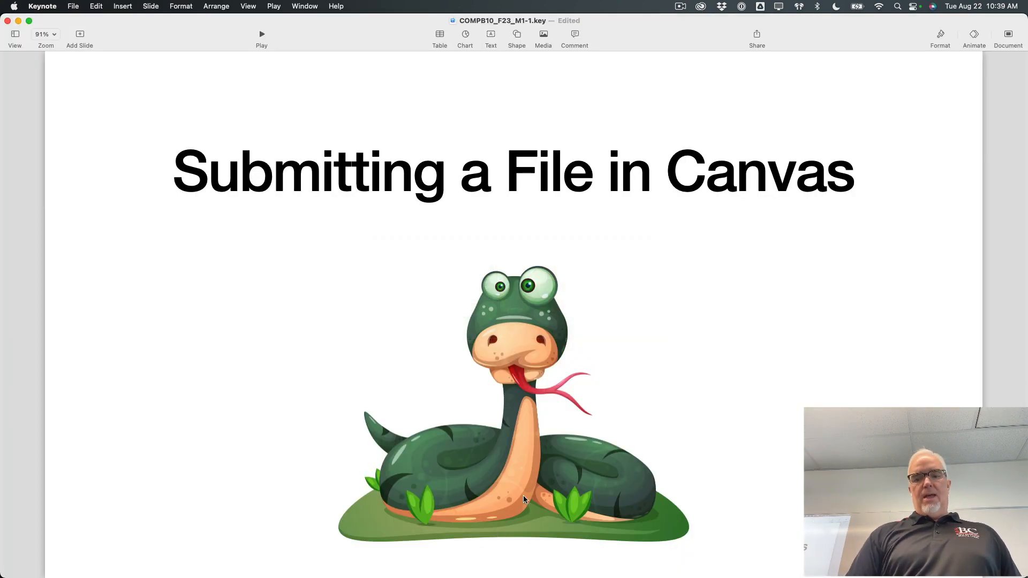
pyautogui.press('right')
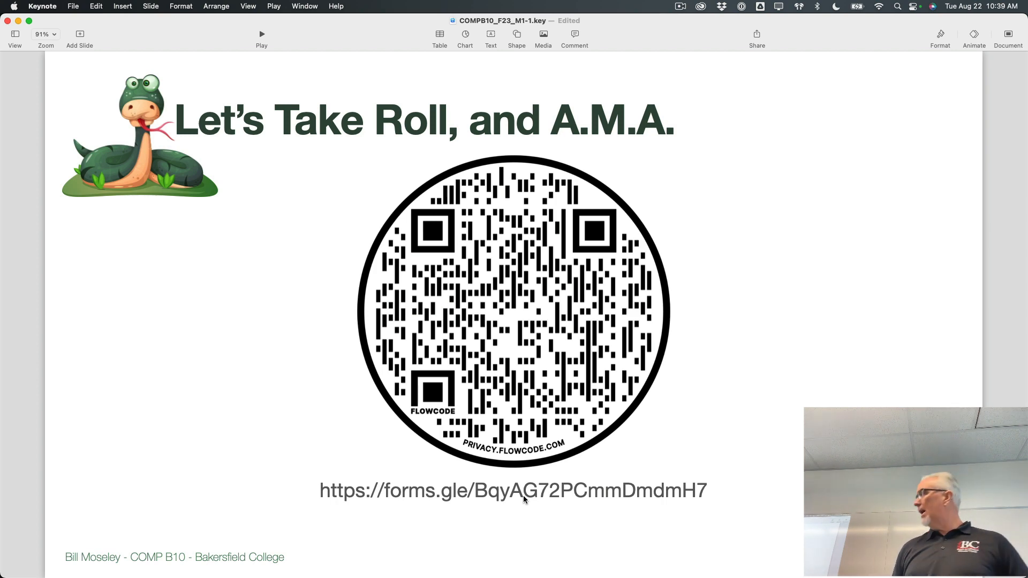